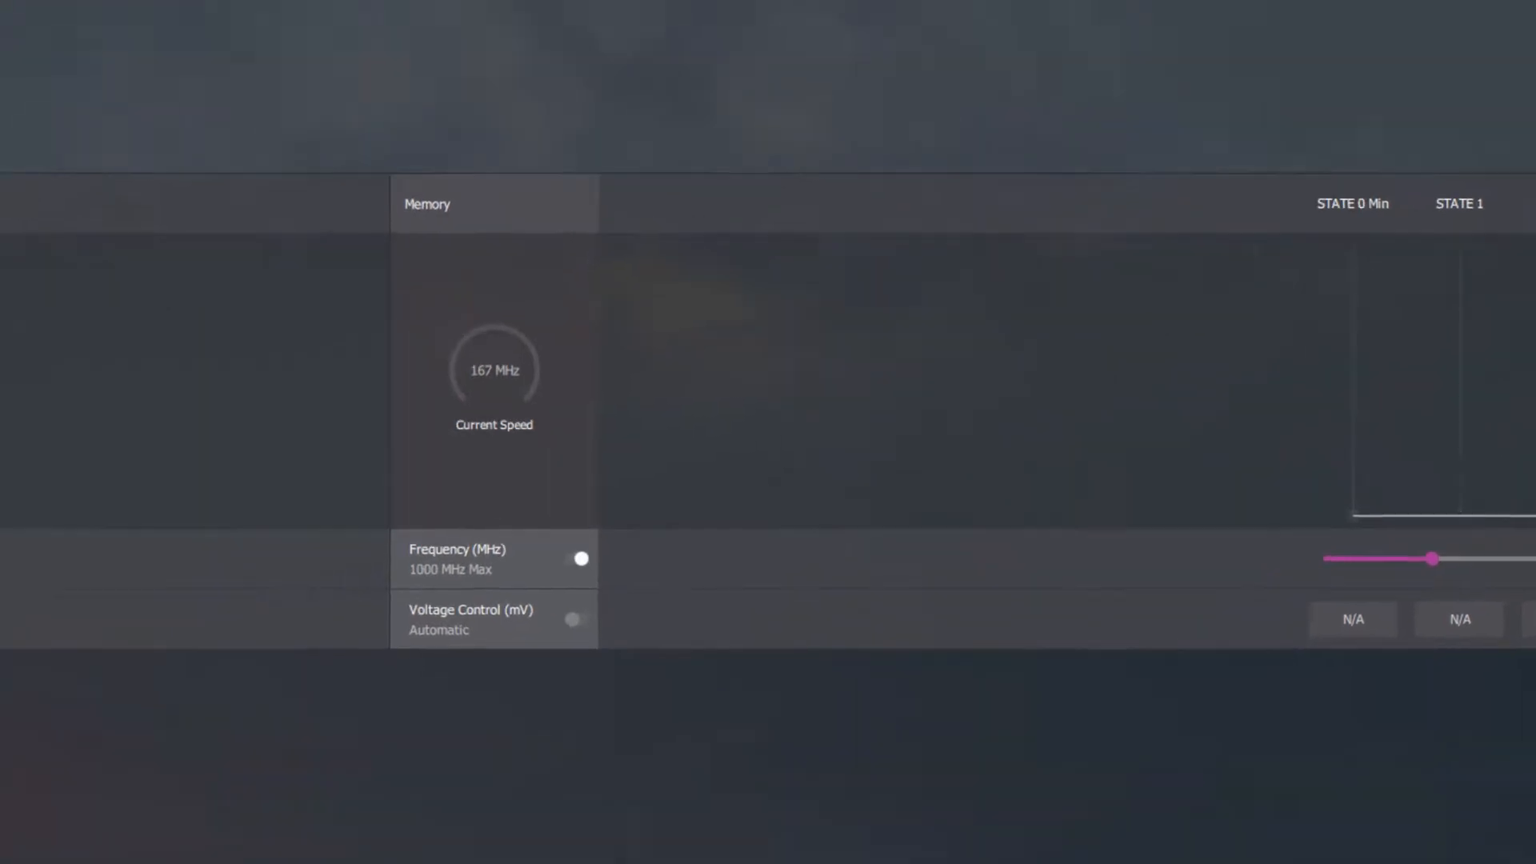
scroll(down, 3)
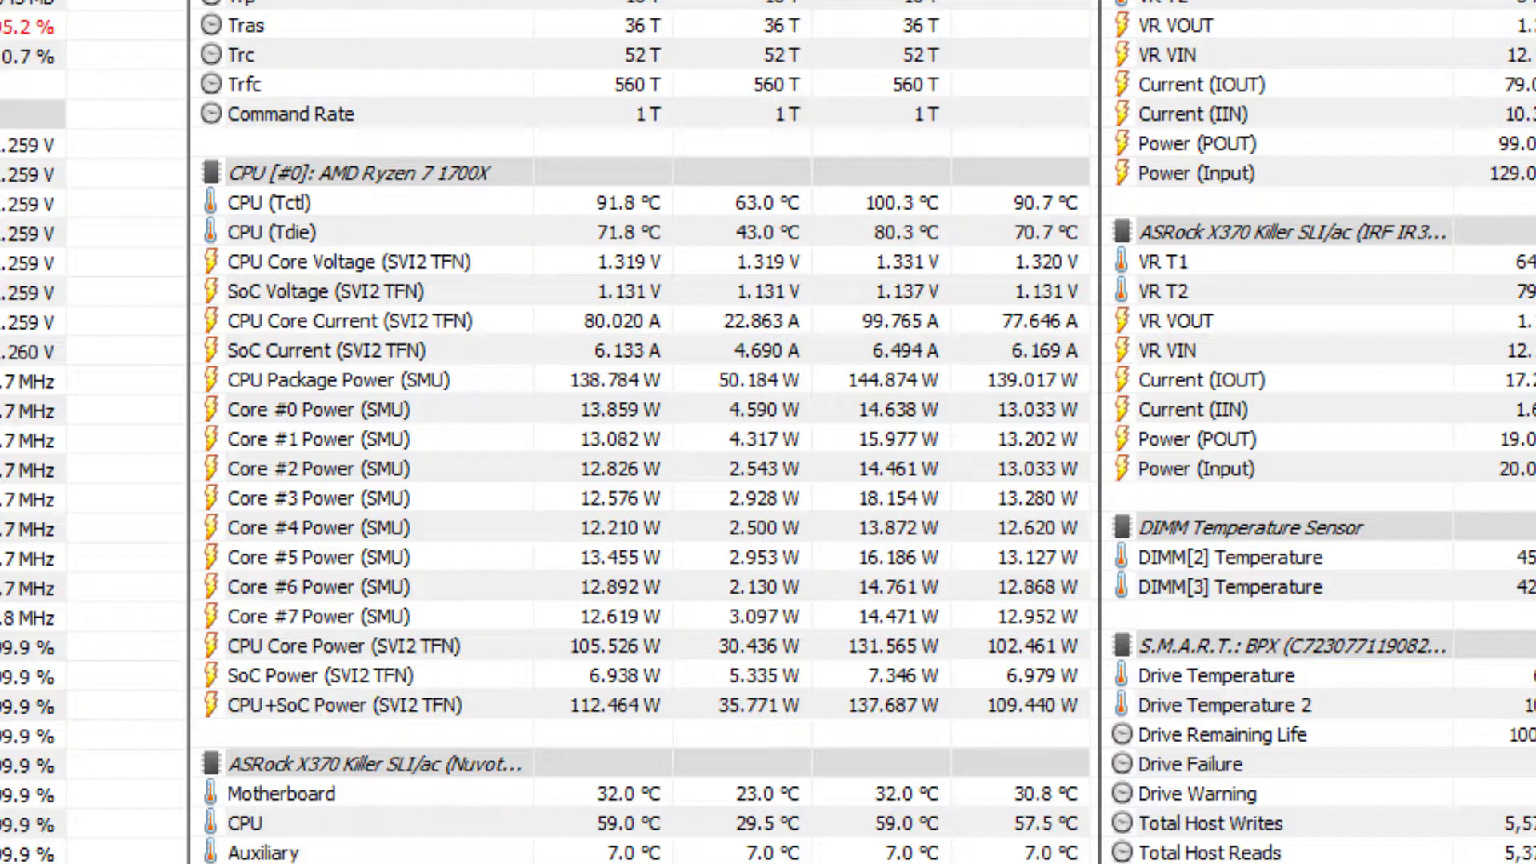
scroll(down, 3)
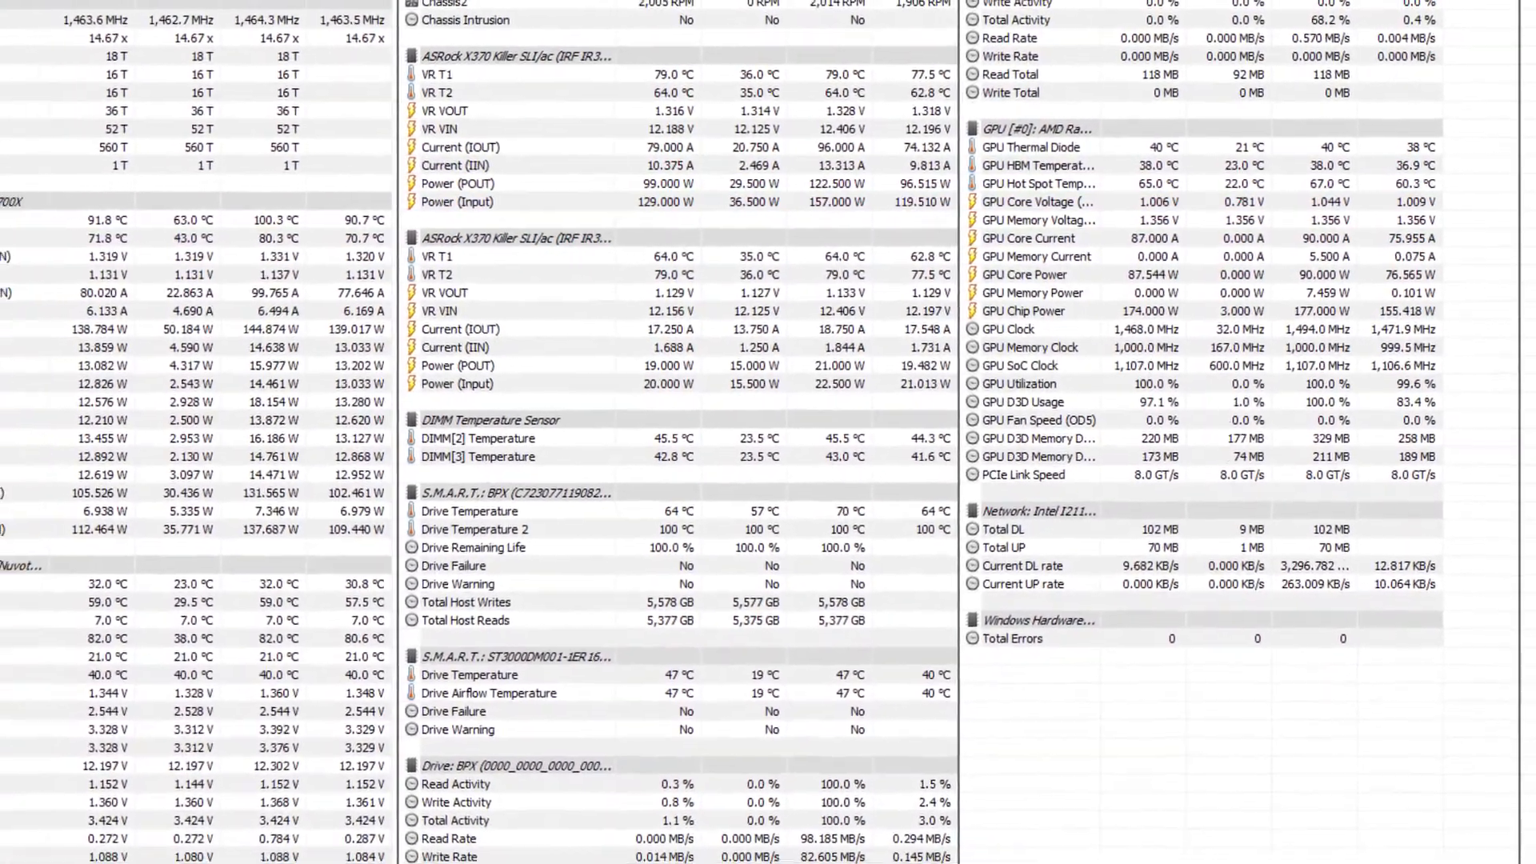
scroll(up, 3)
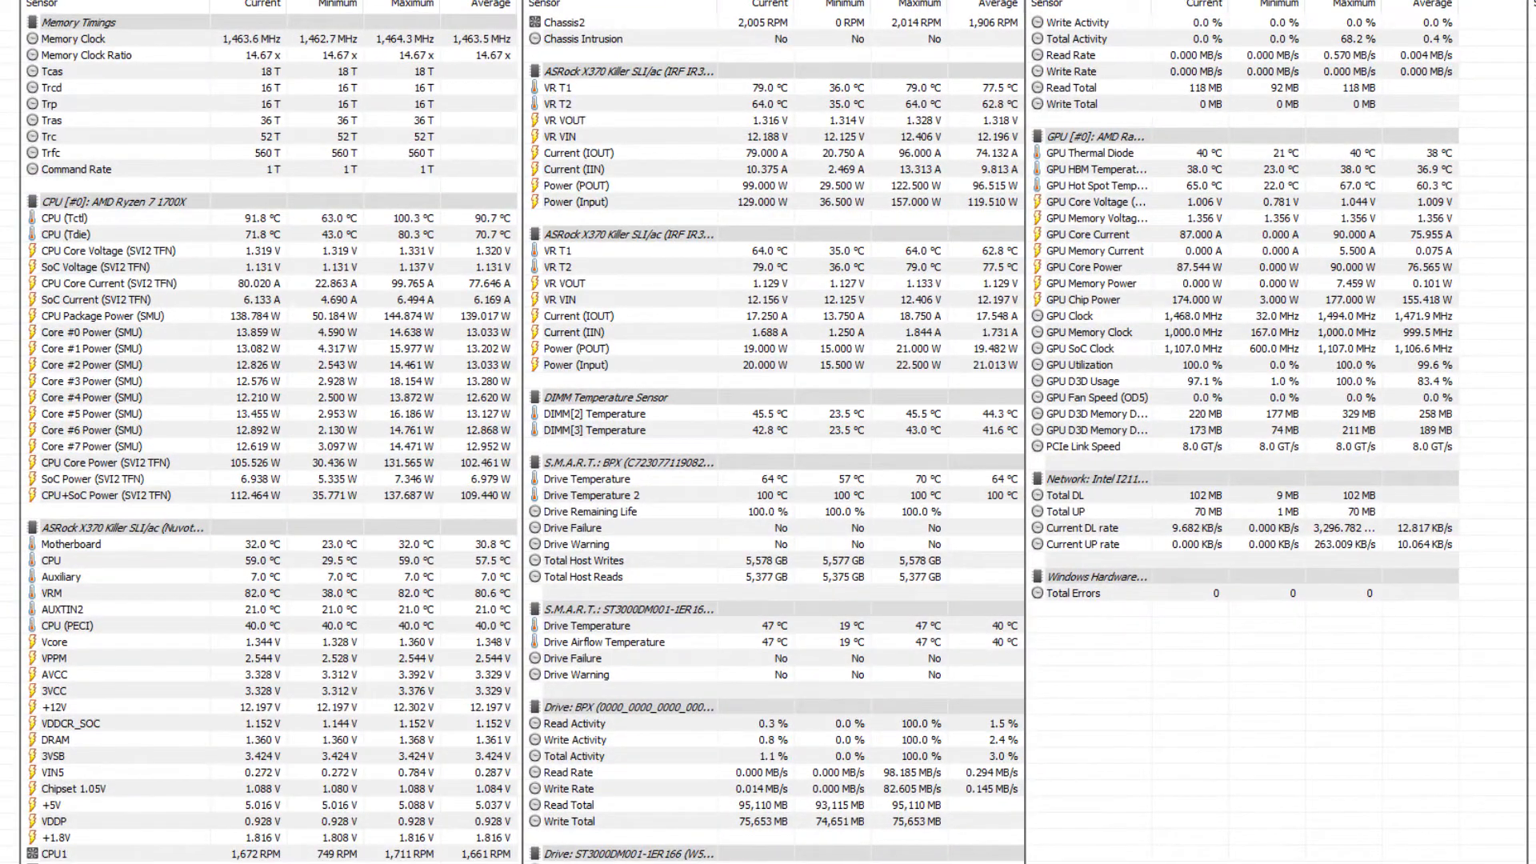